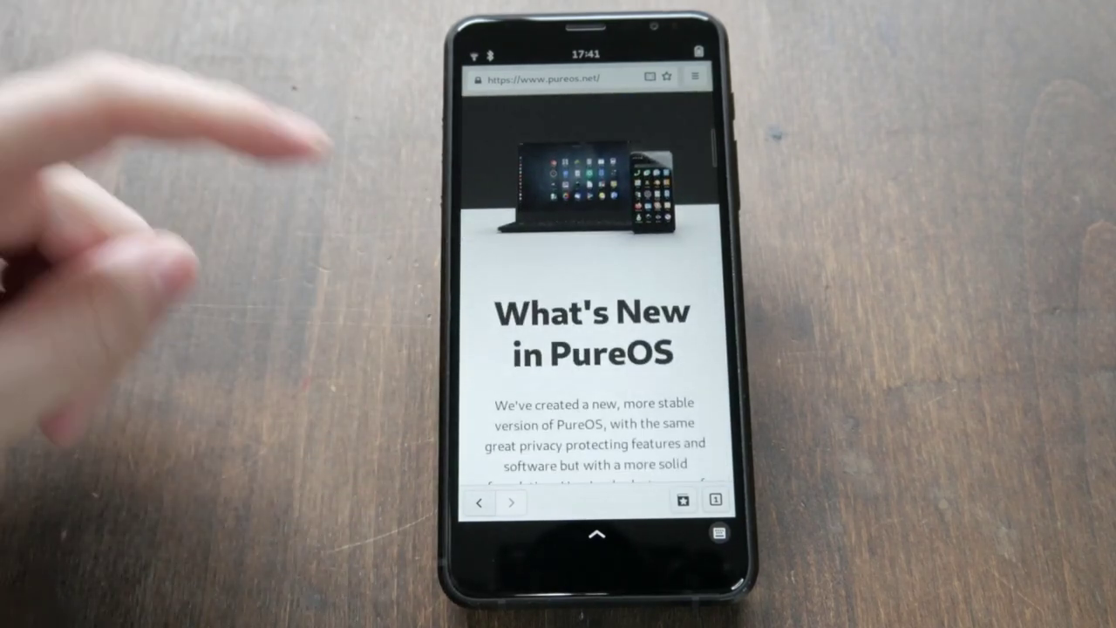
Step: Bring up the partition actions for the 31 GB disk, including Change Passphrase
{"action": "scroll", "scroll_direction": "down", "scroll_amount": 3}
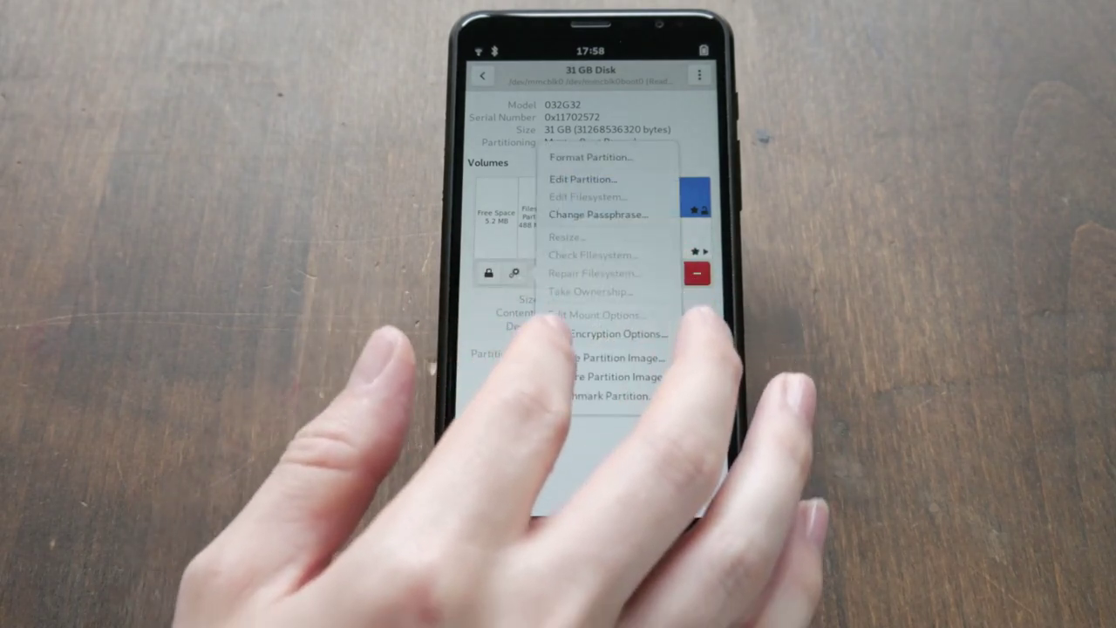
{"action": "left_click", "coordinate": [603, 213]}
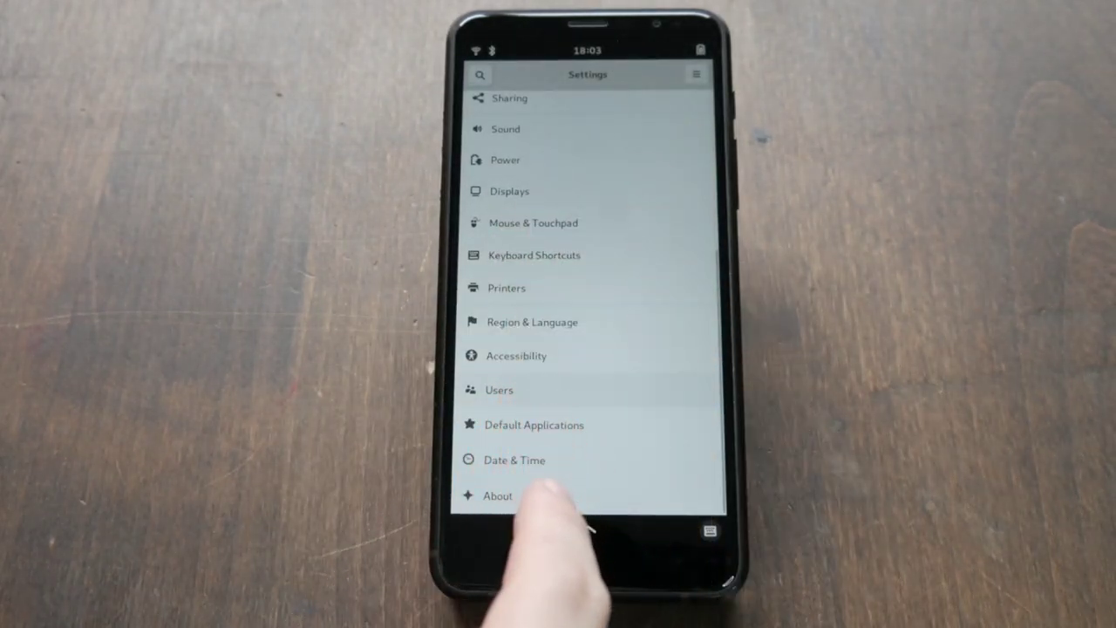
Step: Show the phone's About information from the bottom of the Settings list
{"action": "left_click", "coordinate": [499, 391]}
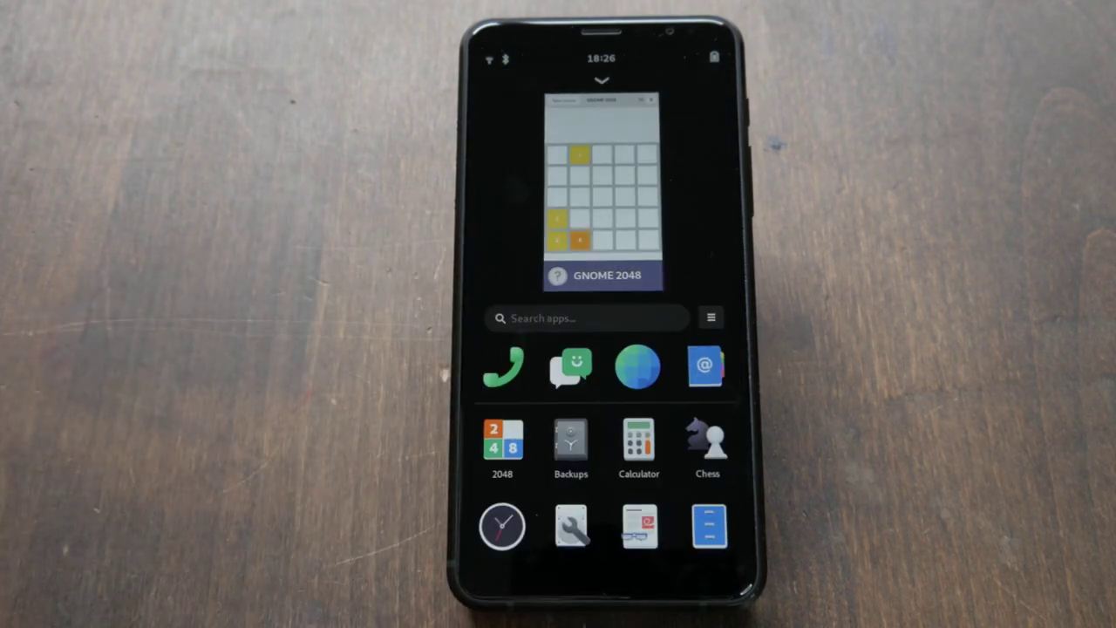
Step: Launch Déjà Dup Backups from the app grid to its first-backup welcome screen
{"action": "left_click", "coordinate": [569, 437]}
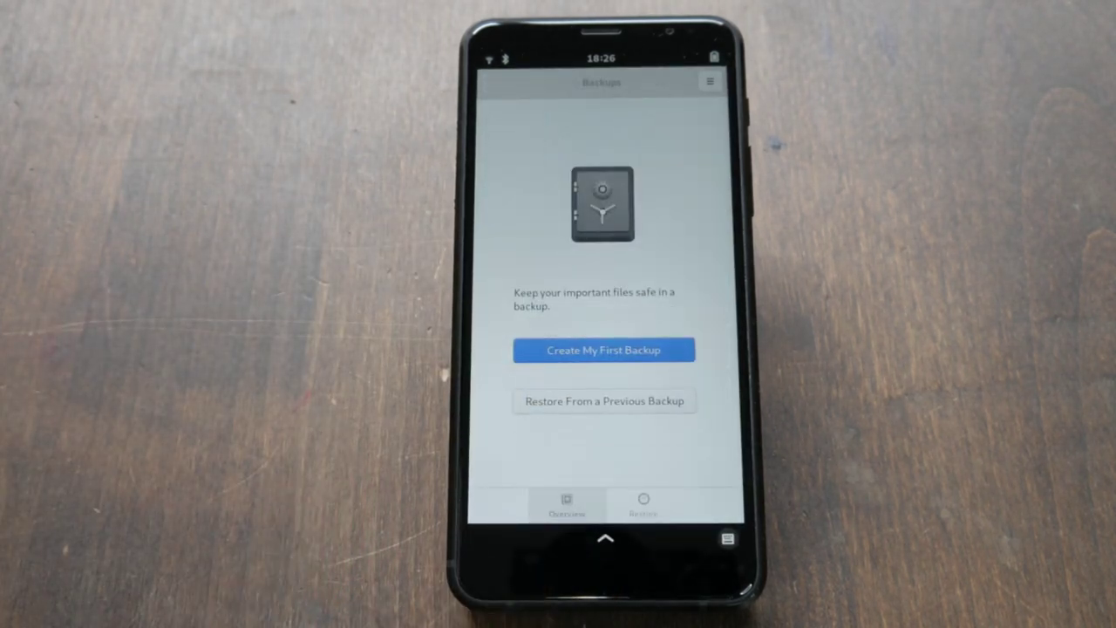
{"action": "left_click", "coordinate": [603, 349]}
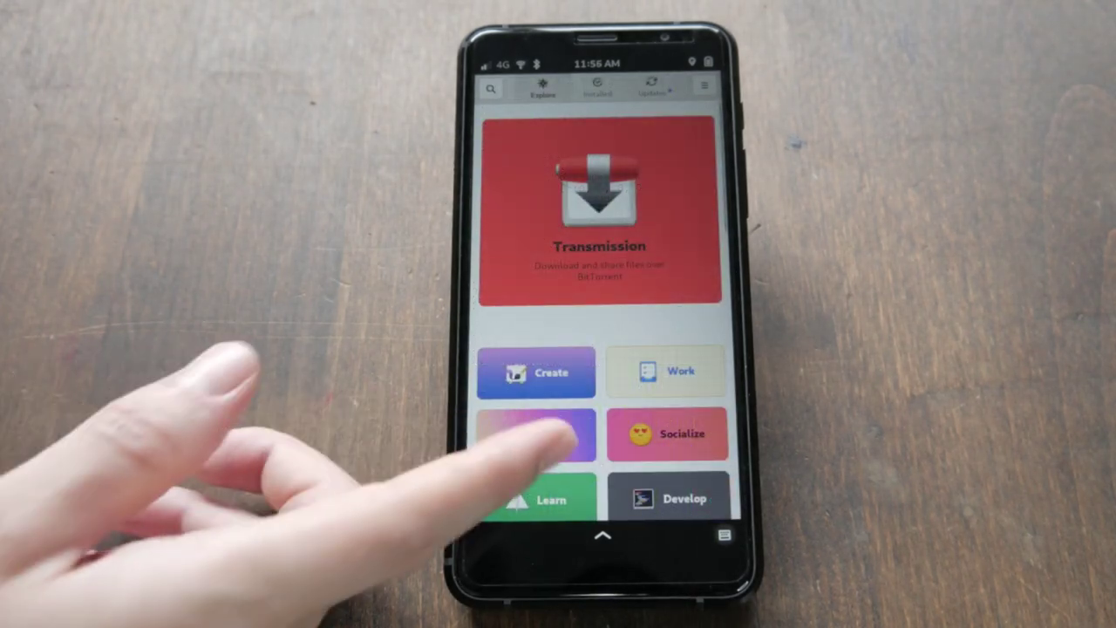
{"action": "scroll", "scroll_direction": "down", "scroll_amount": 3}
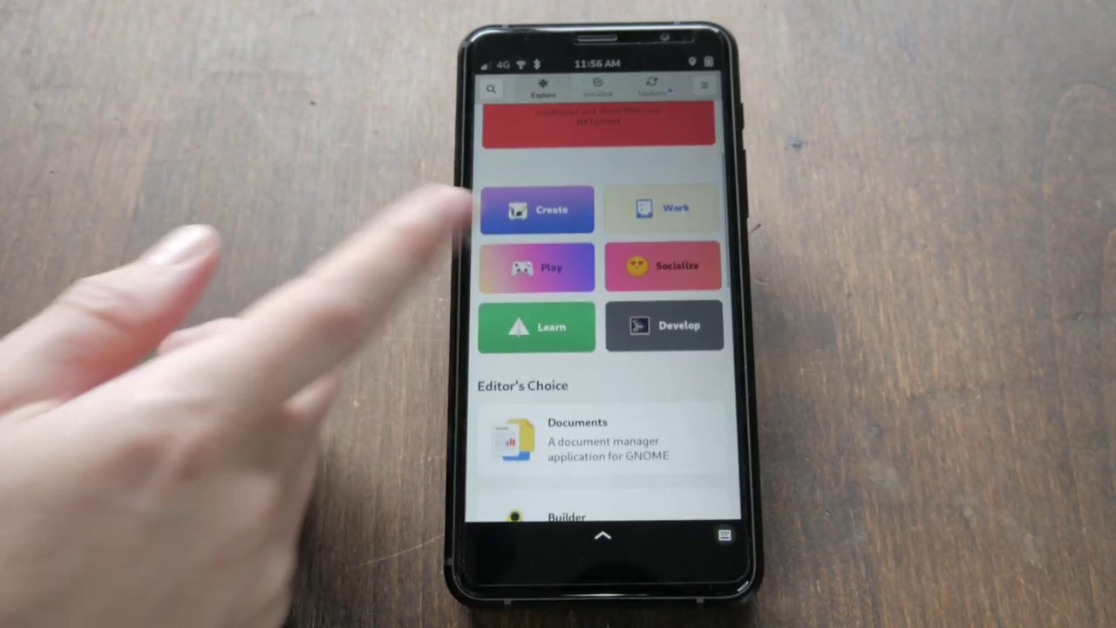